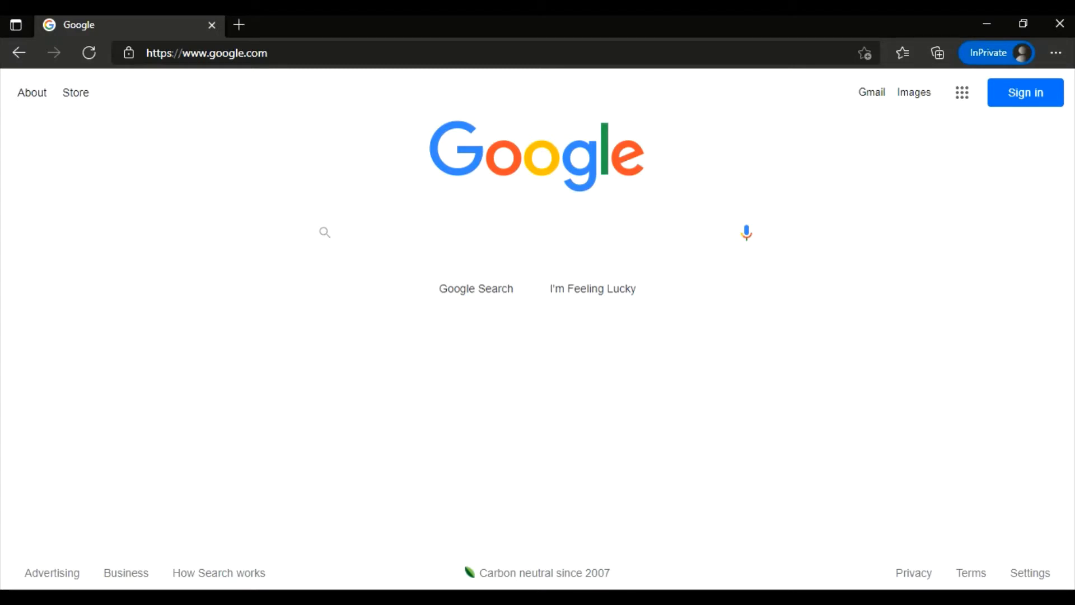
mouse_move(293, 297)
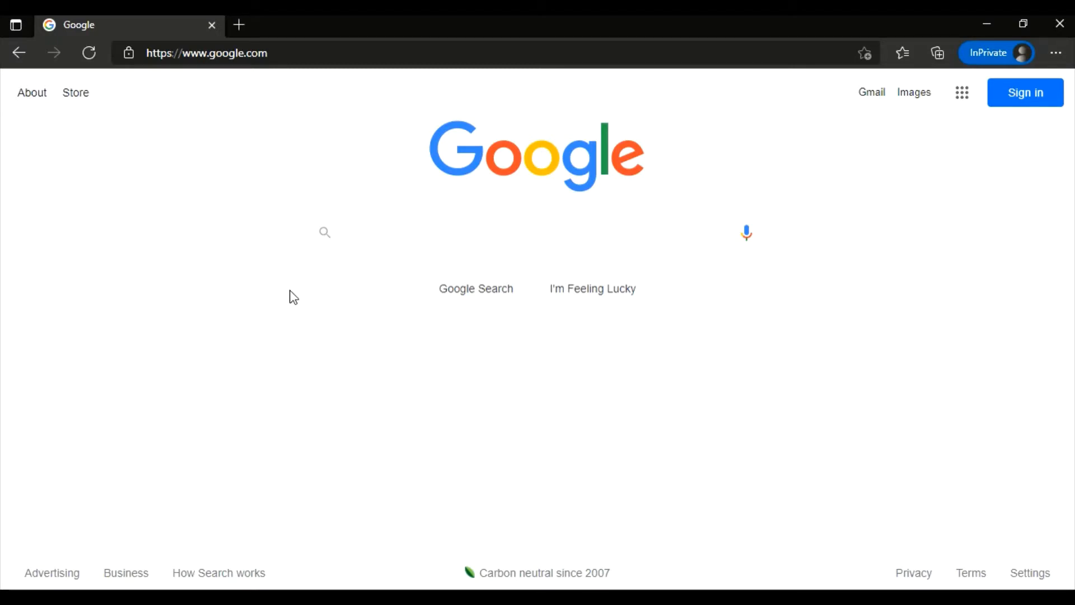
Search Google for 'animal crossing new horizons'
click(480, 232)
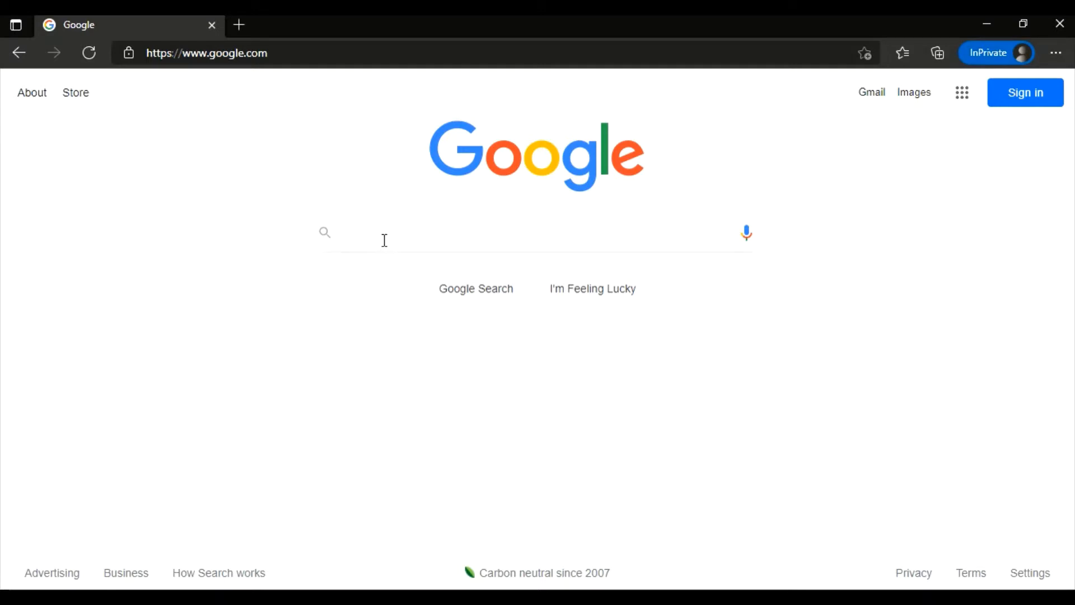
click(480, 240)
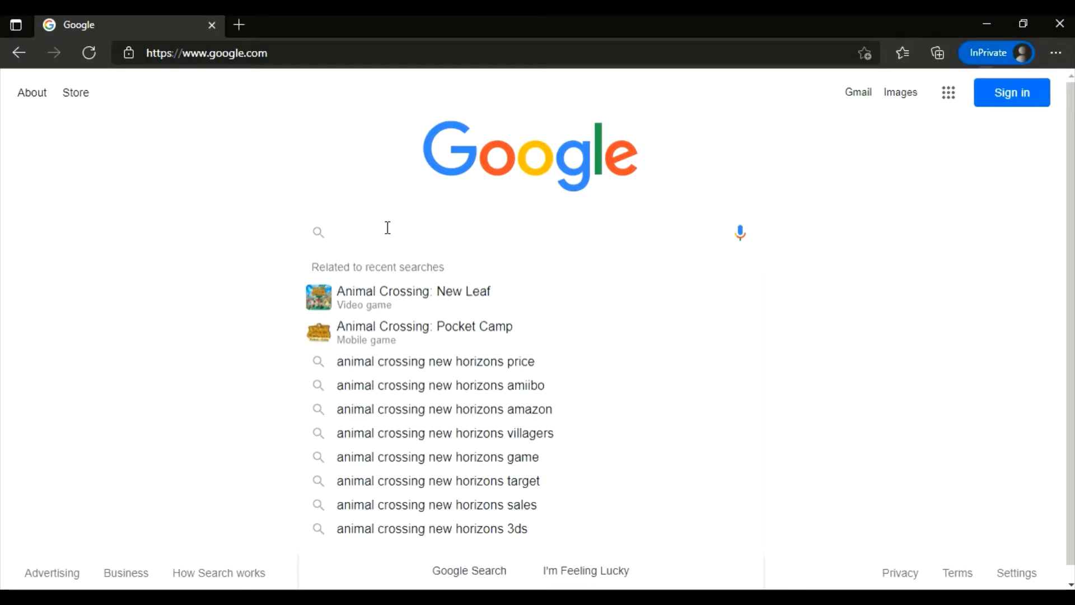
text(animal crossing new horizons)
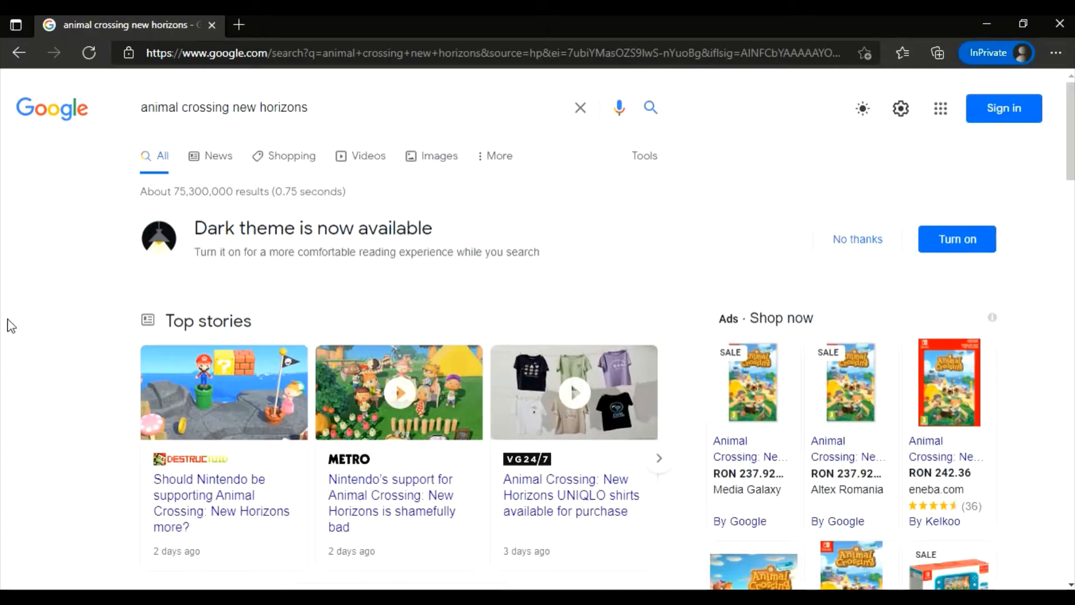
Open the animal-crossing.com result 'Animal Crossing: New Horizons for the Nintendo Switch'
scroll(down, 3)
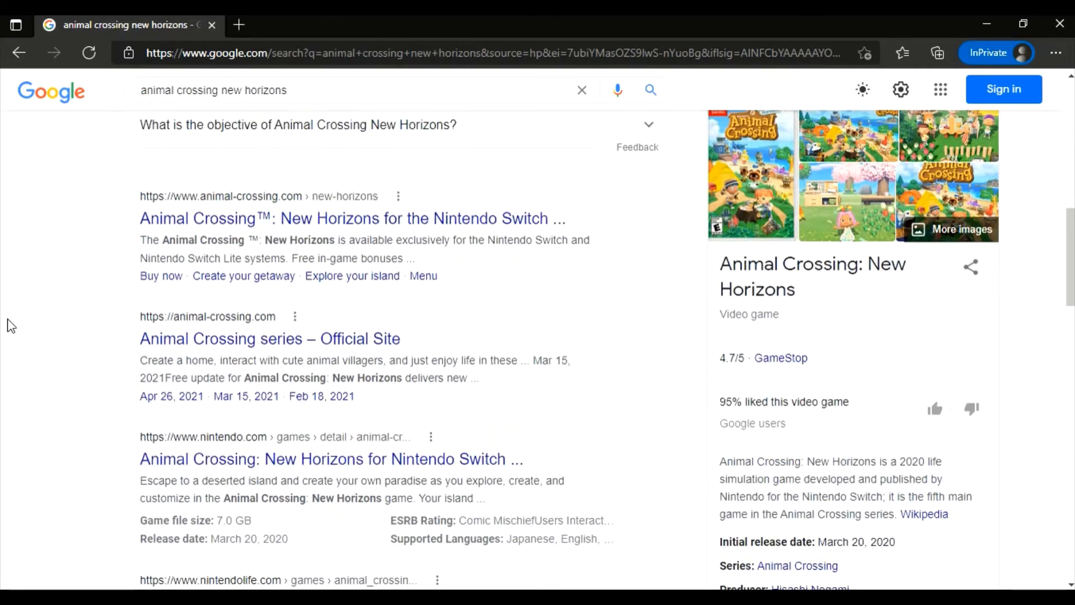
scroll(up, 3)
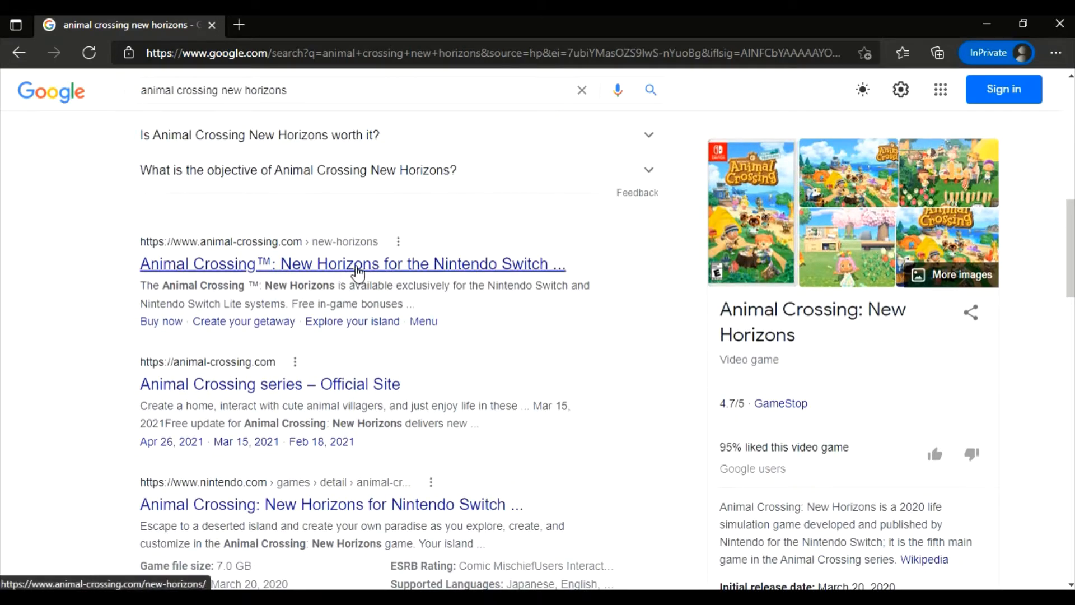
click(351, 263)
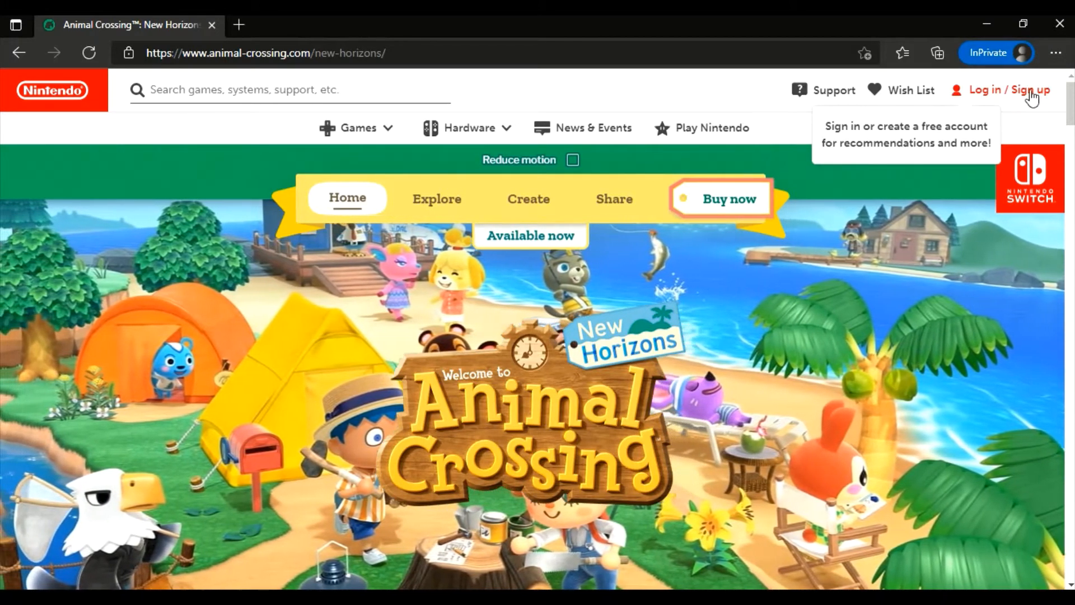
Go to Nintendo Account sign-in via 'Log in / Sign up' on the site
click(1013, 90)
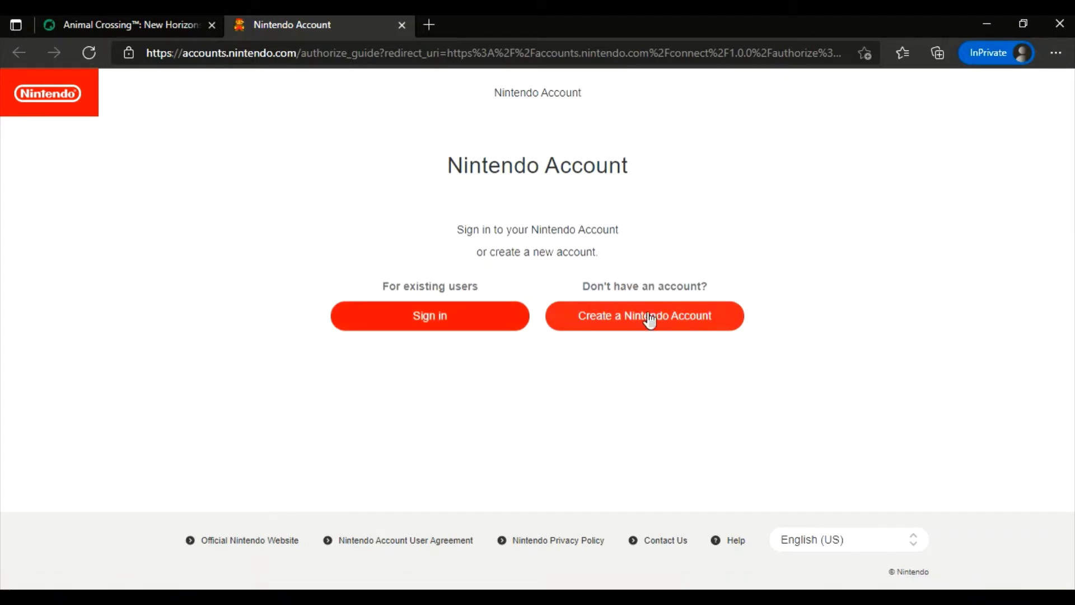
Start creating a Nintendo Account for users age 16 and older
click(644, 316)
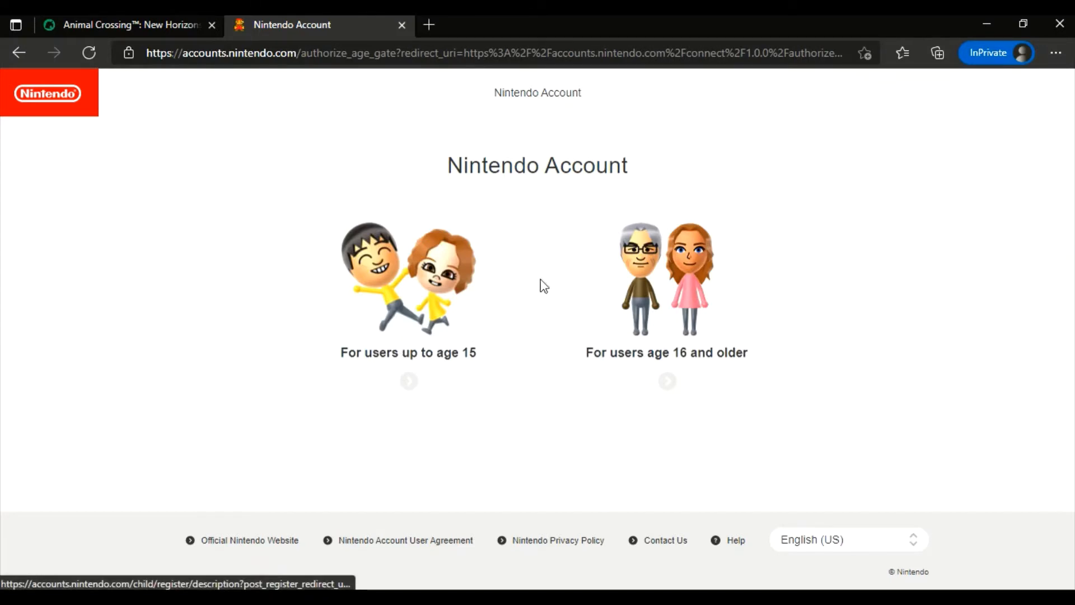
mouse_move(409, 381)
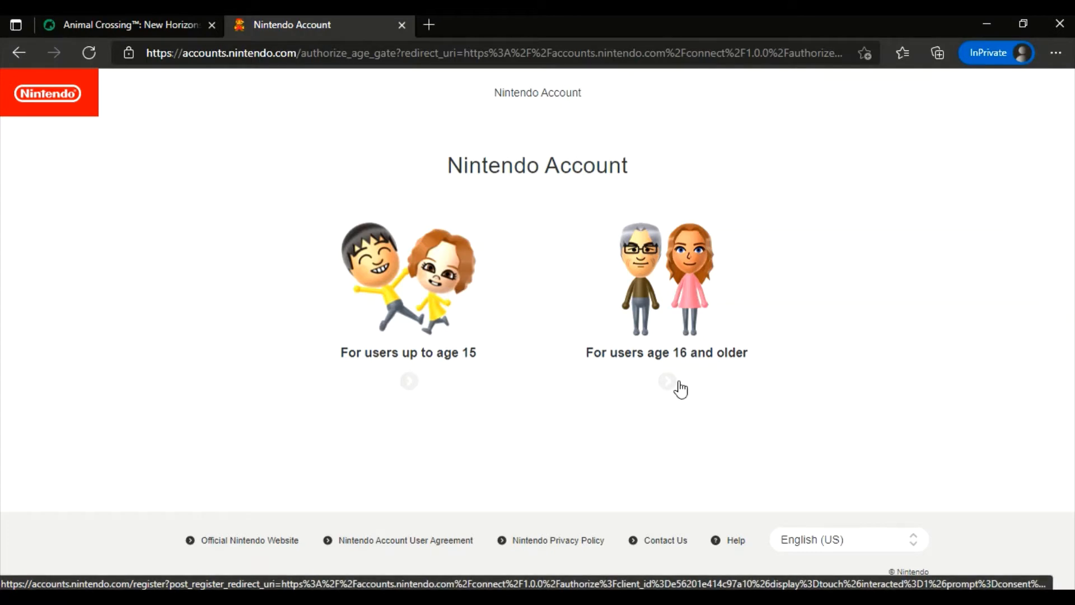
mouse_move(670, 388)
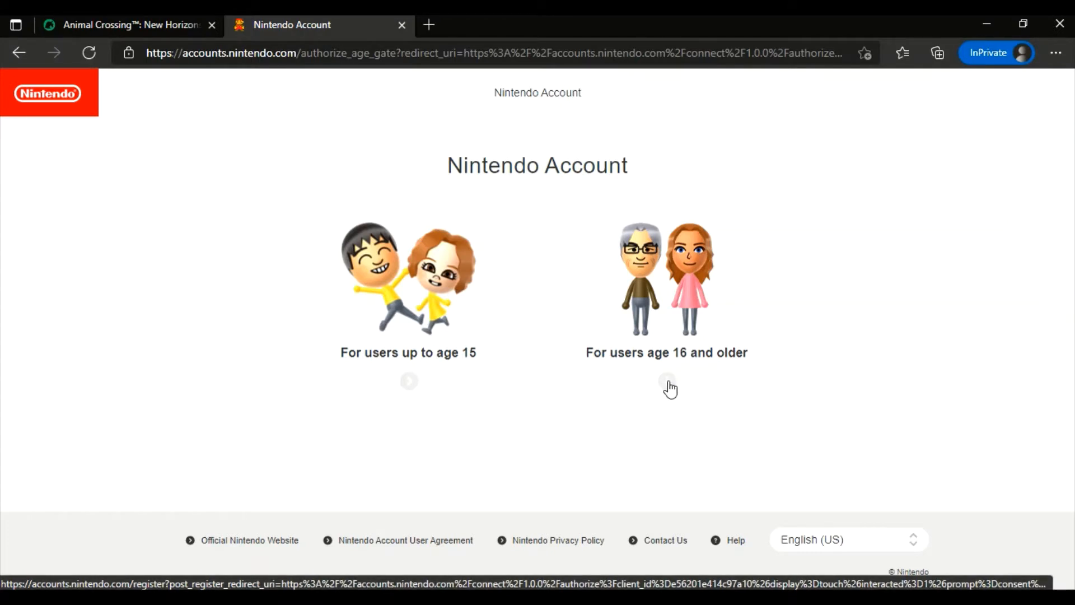
mouse_move(677, 384)
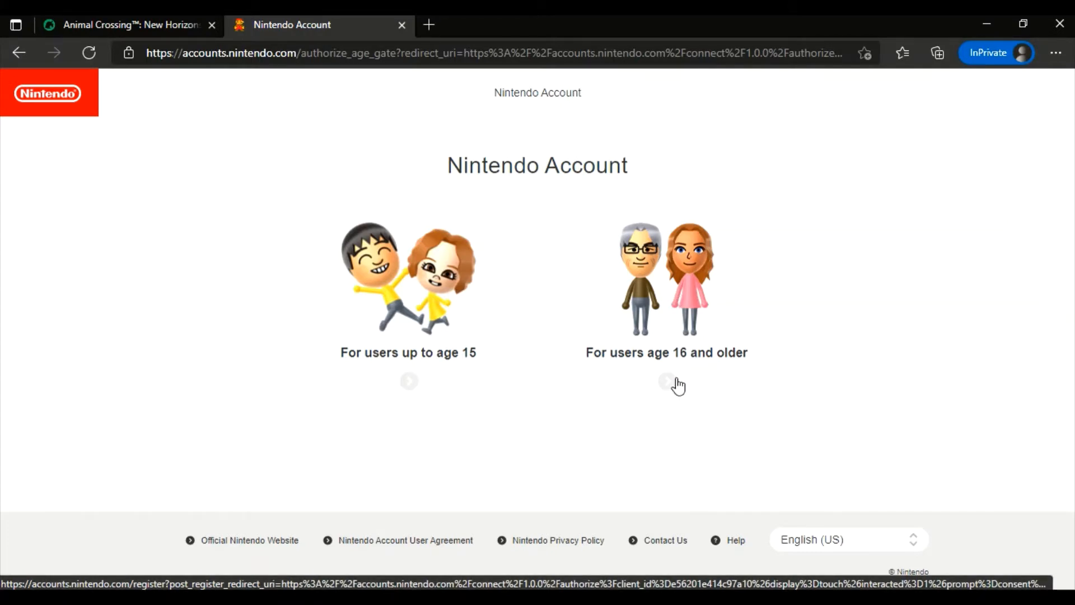
click(665, 381)
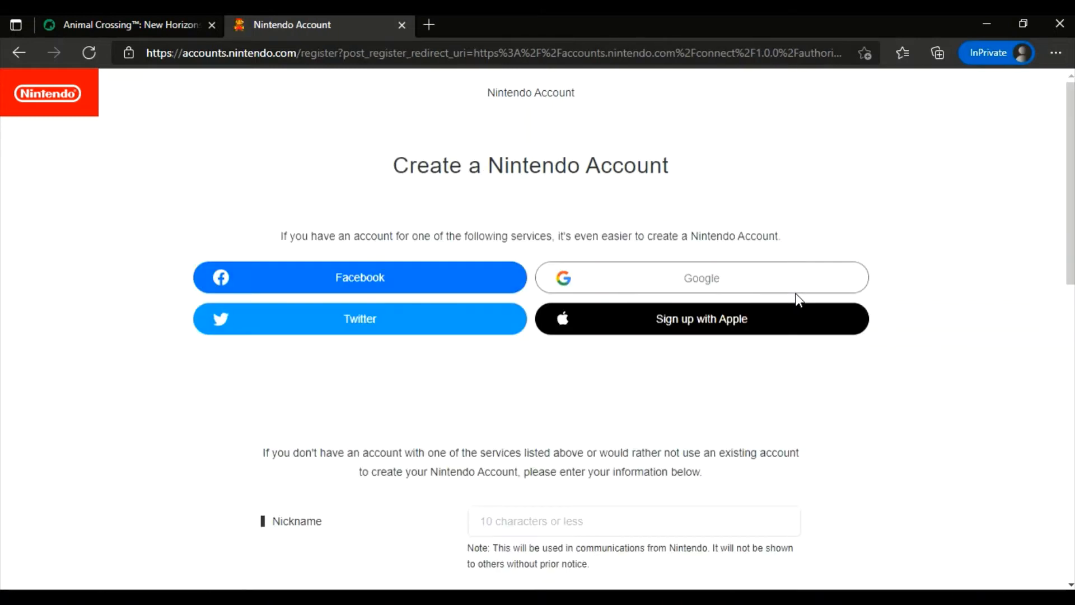
Enter nickname 'ghjd1', a yahoo e-mail address and the password on the form
scroll(down, 3)
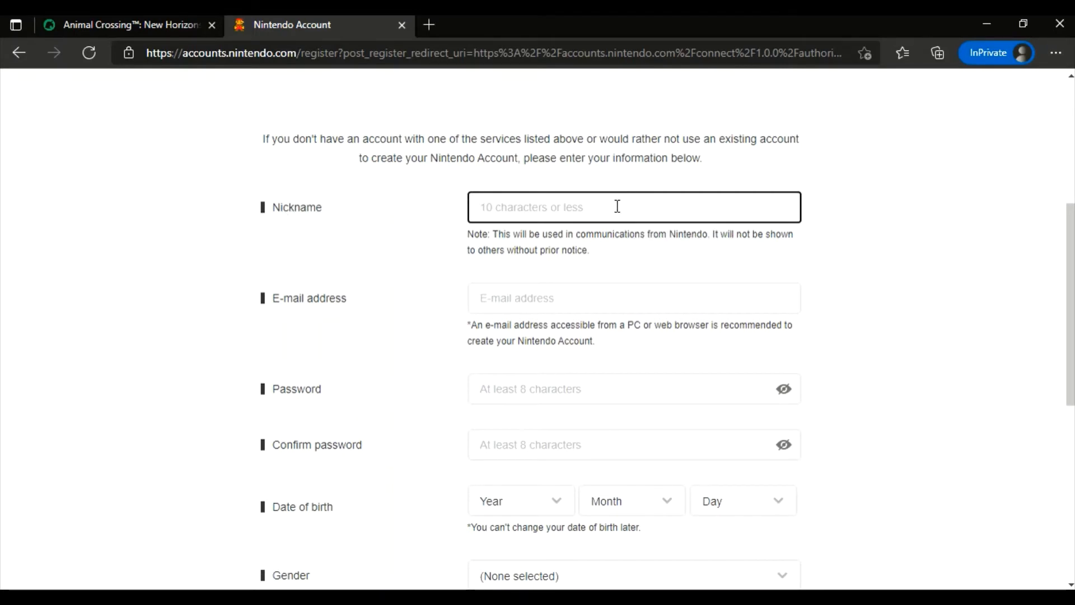
text(ghjd1)
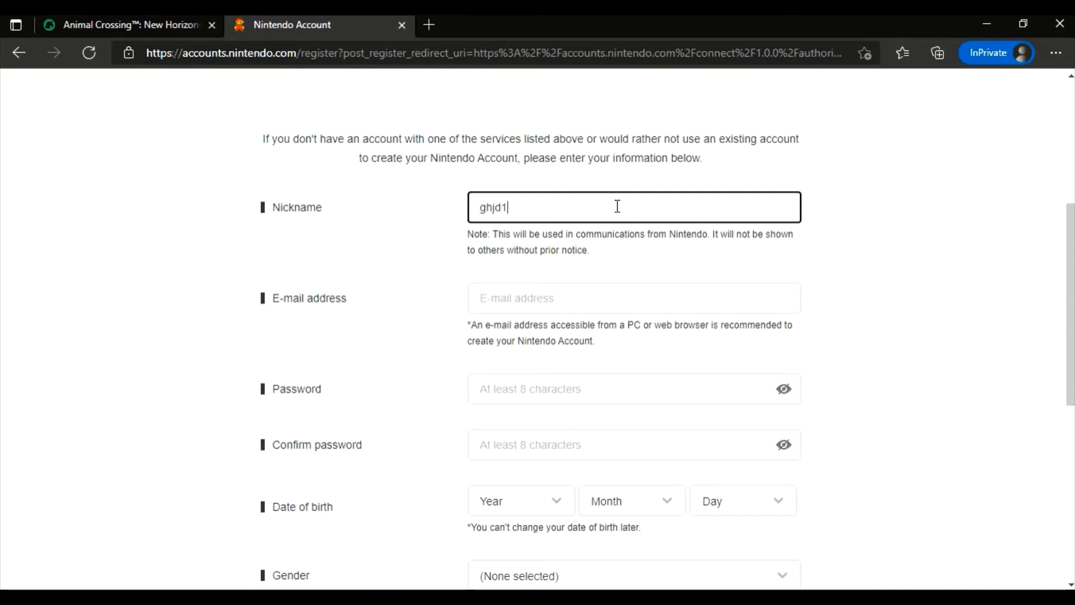
click(633, 297)
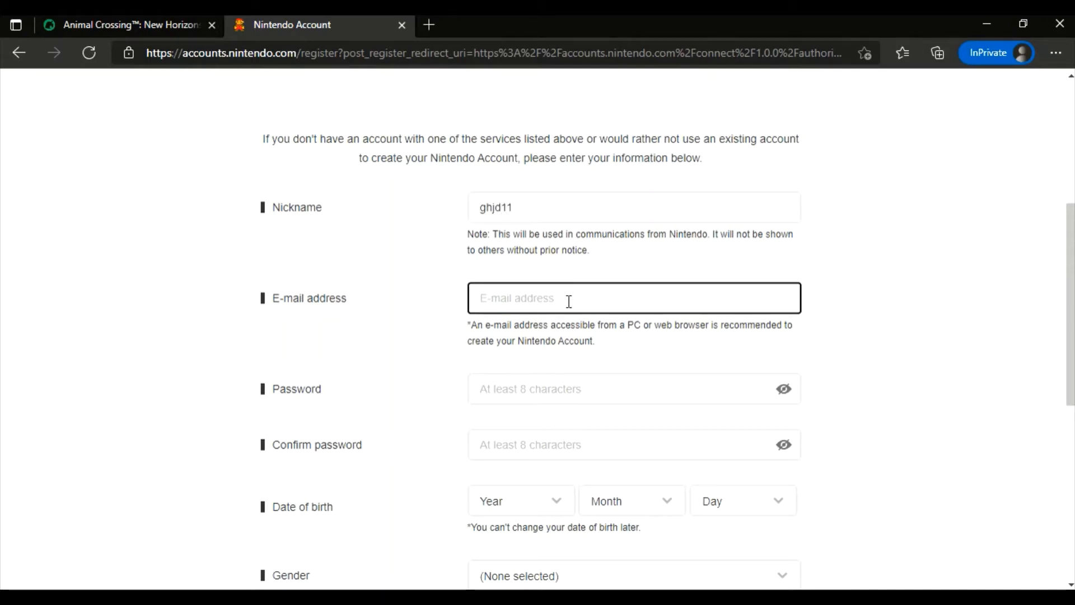
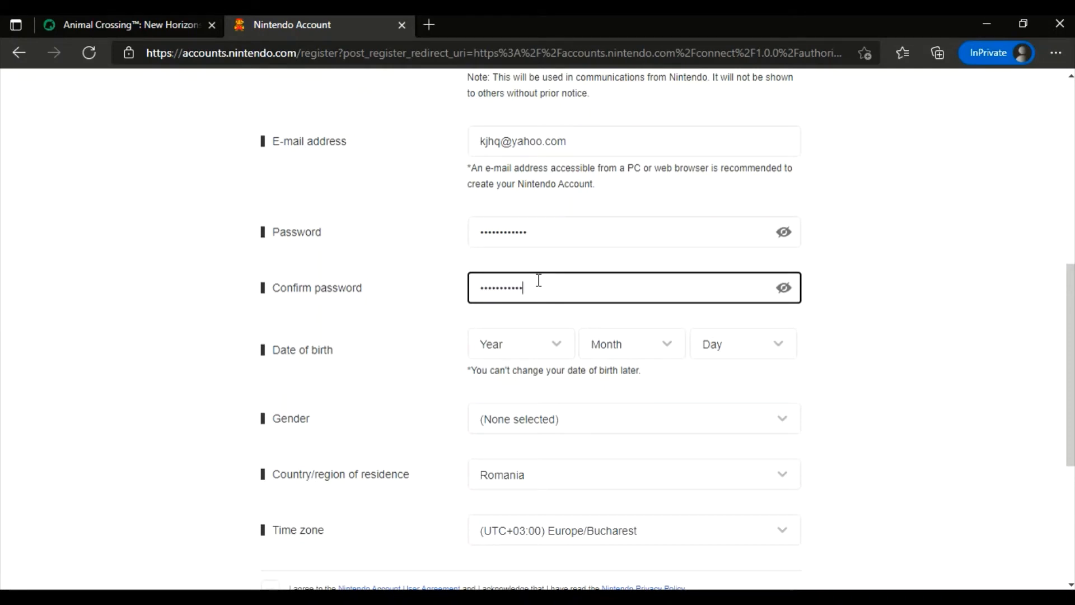
Set the birth year, birth month 3 and gender Male
scroll(down, 3)
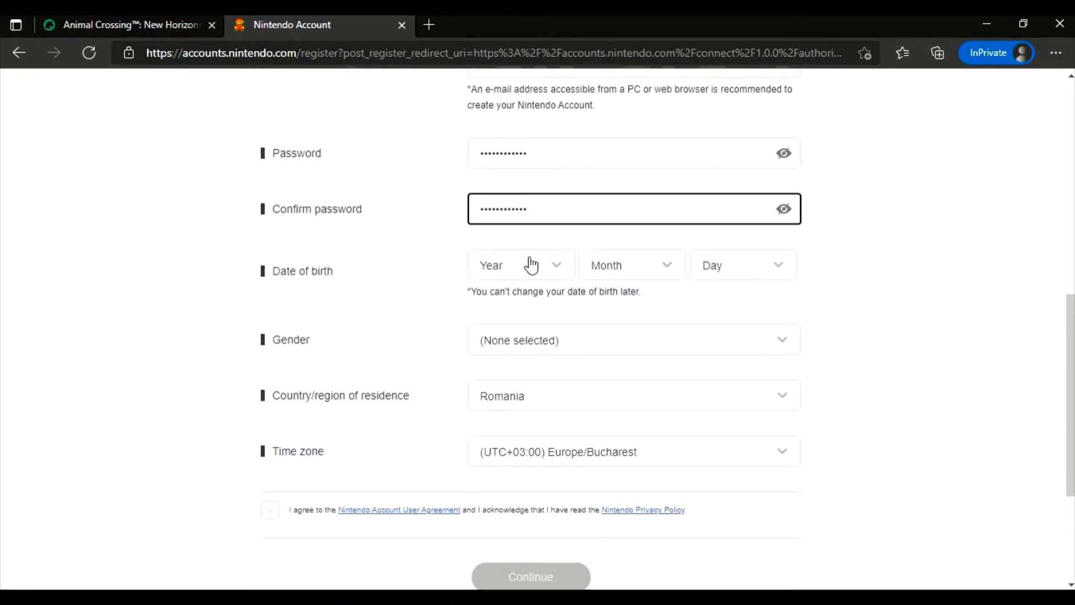
click(519, 265)
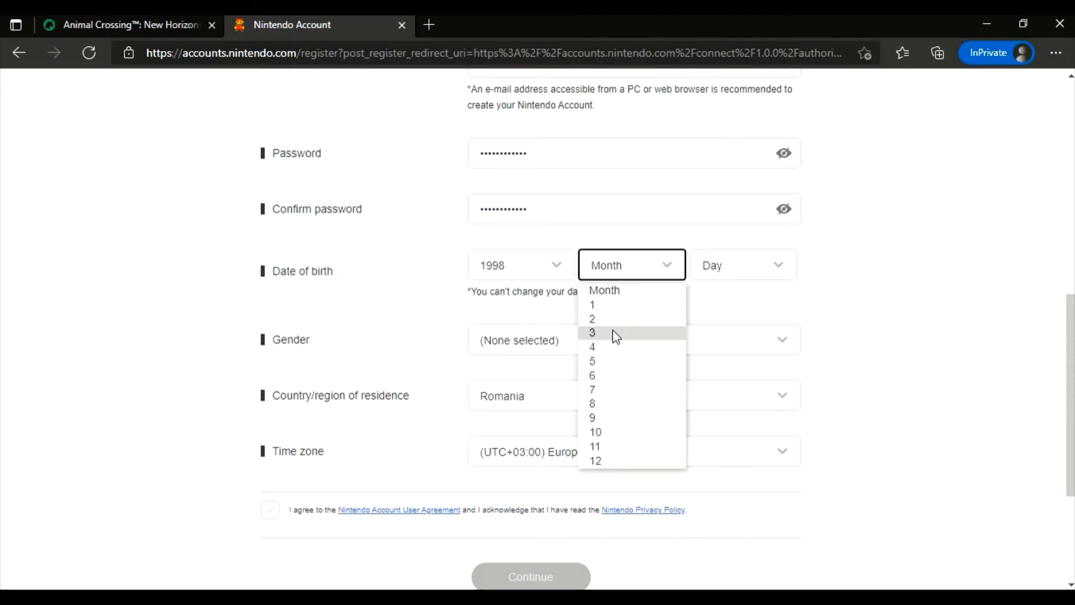
click(592, 333)
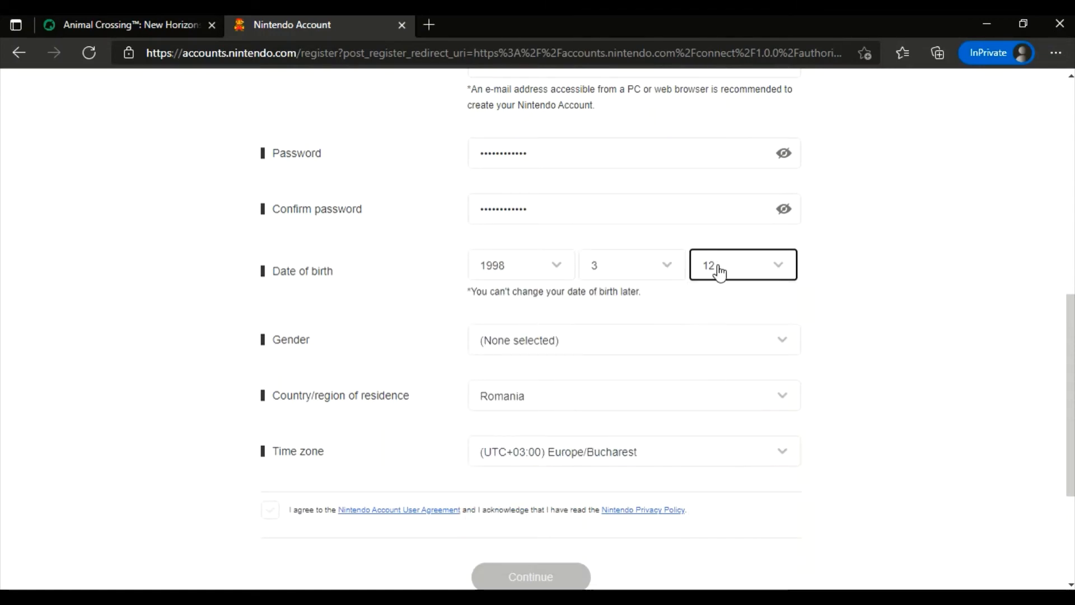
click(632, 339)
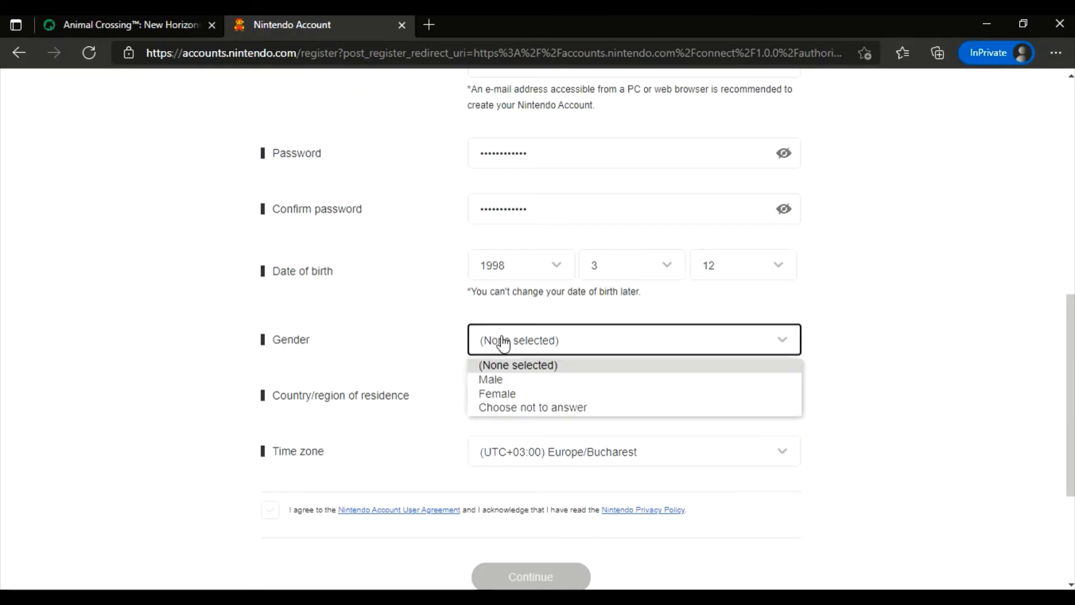
mouse_move(510, 407)
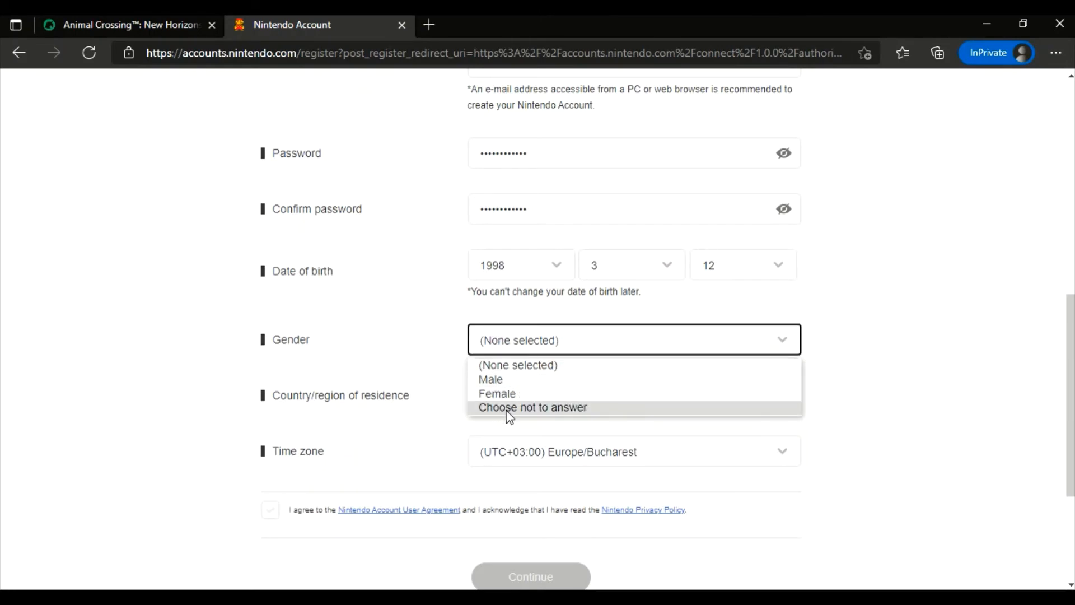
mouse_move(490, 379)
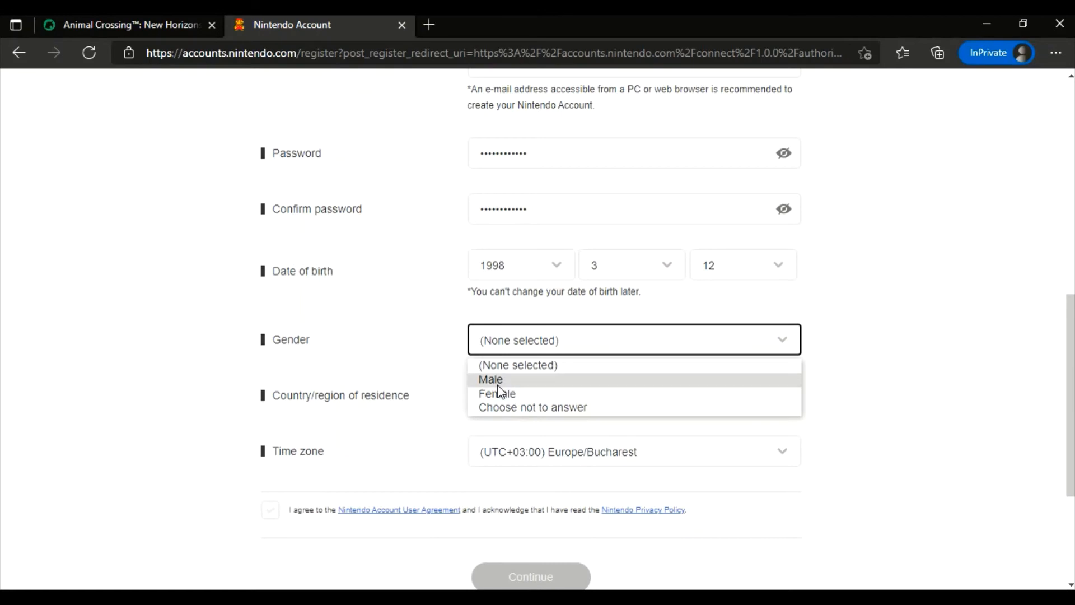
click(491, 379)
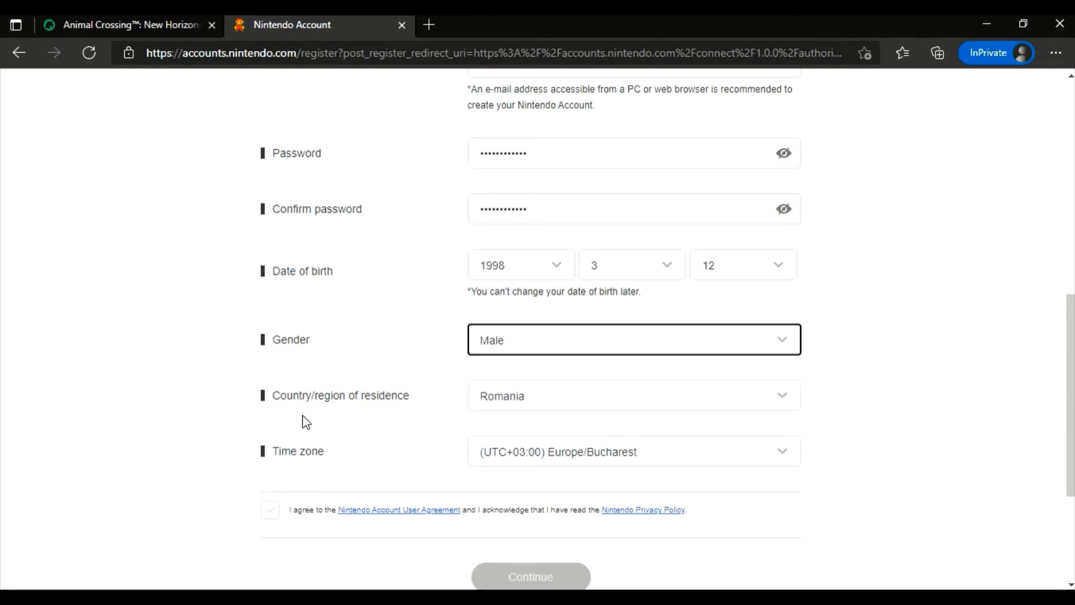
click(632, 395)
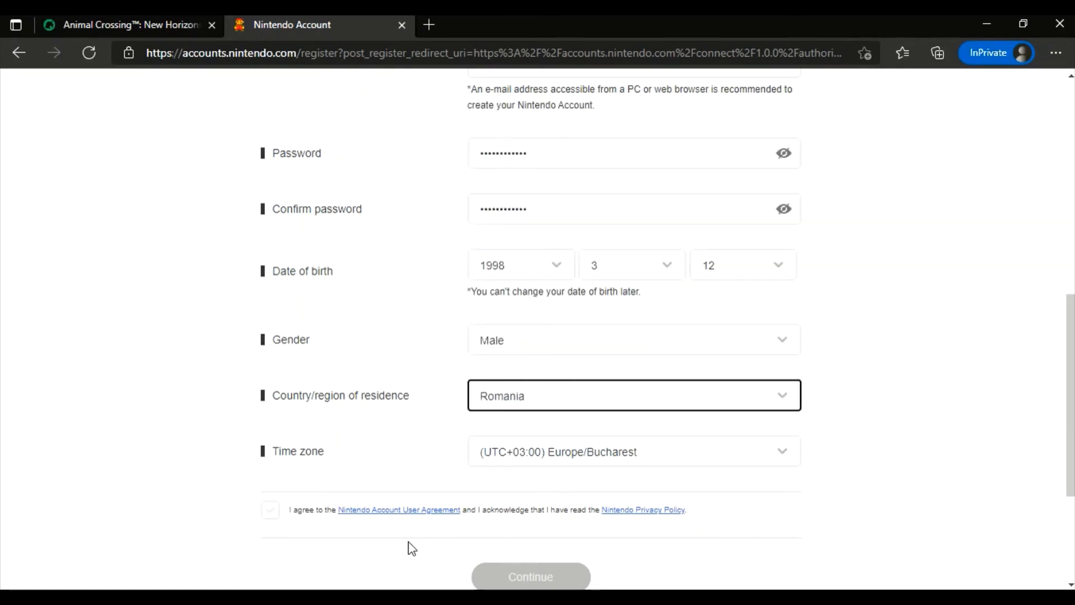
Accept the user agreement and privacy policy and continue
scroll(down, 3)
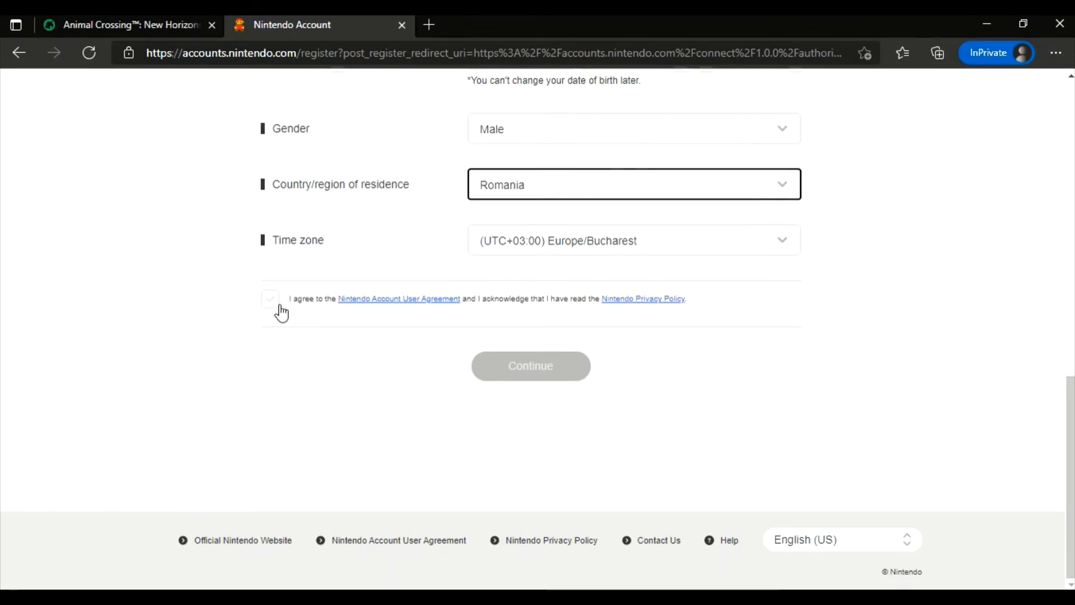
click(270, 299)
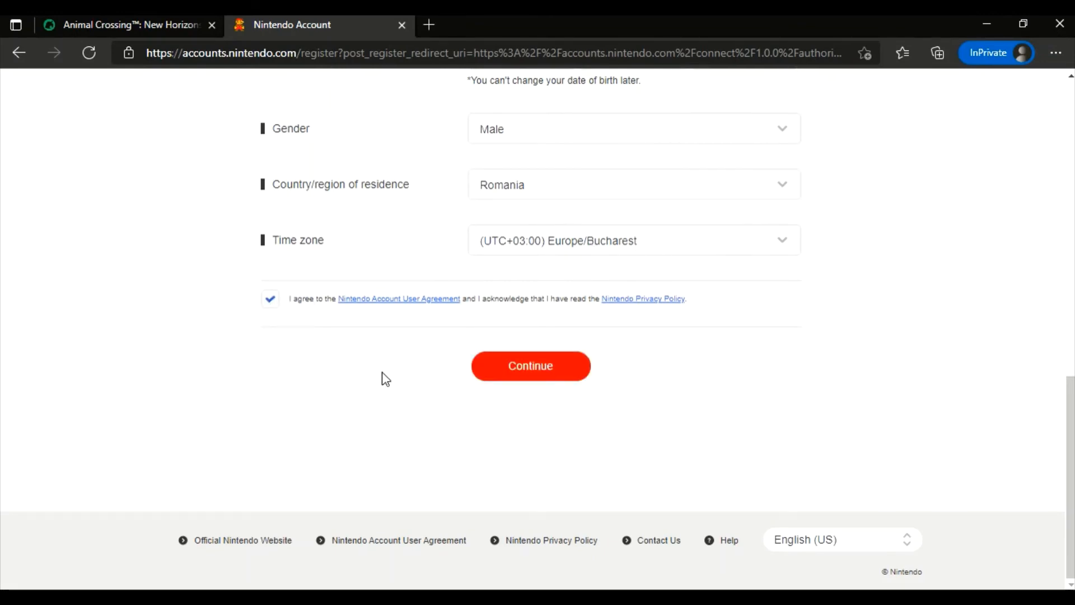
click(530, 365)
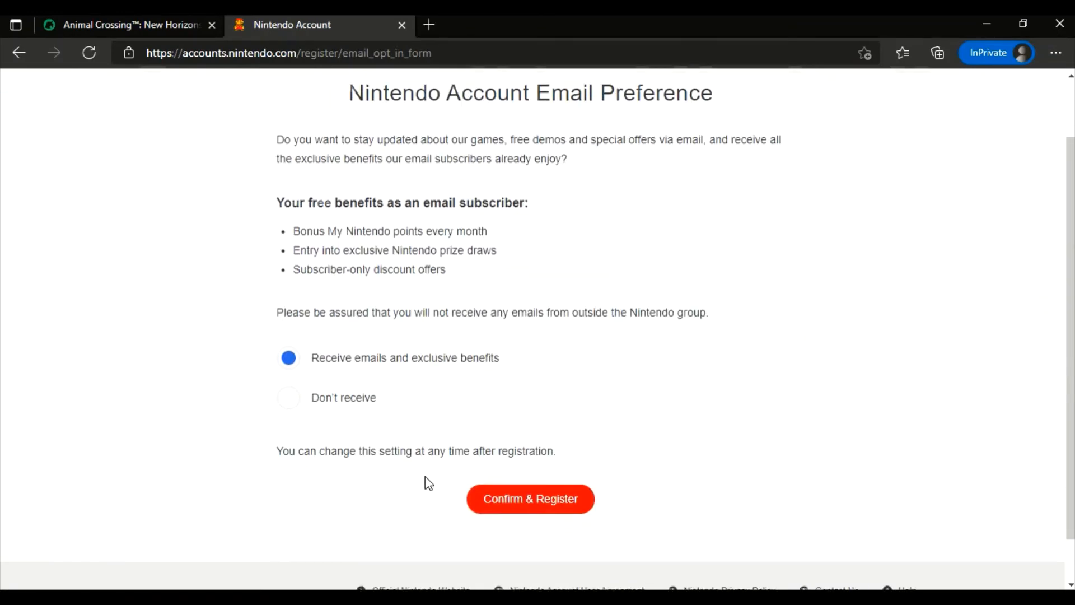
Choose 'Don't receive' for promotional emails and confirm the registration
scroll(up, 3)
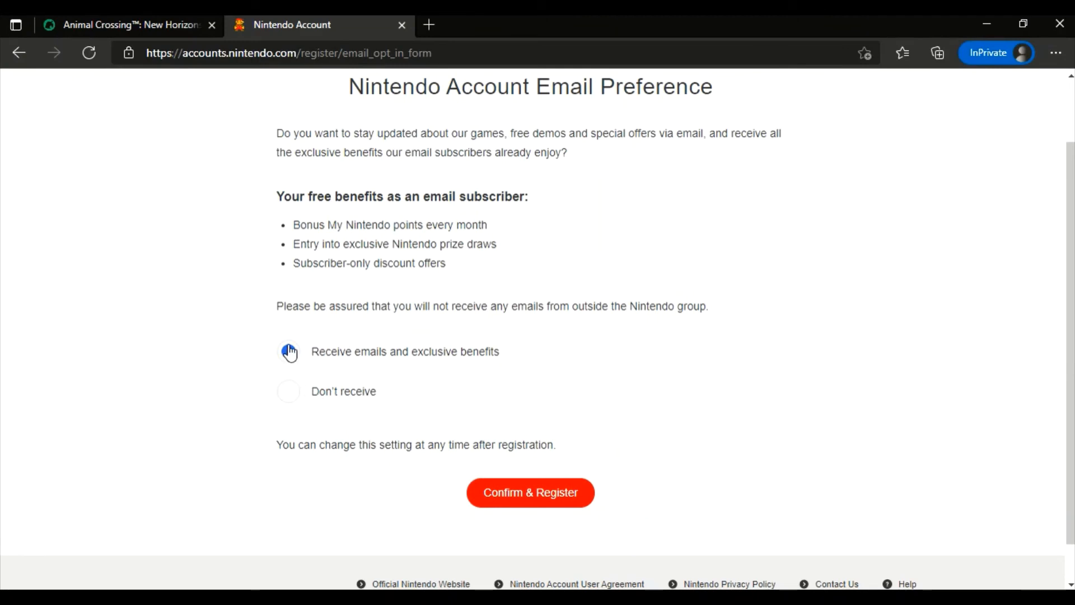
click(288, 351)
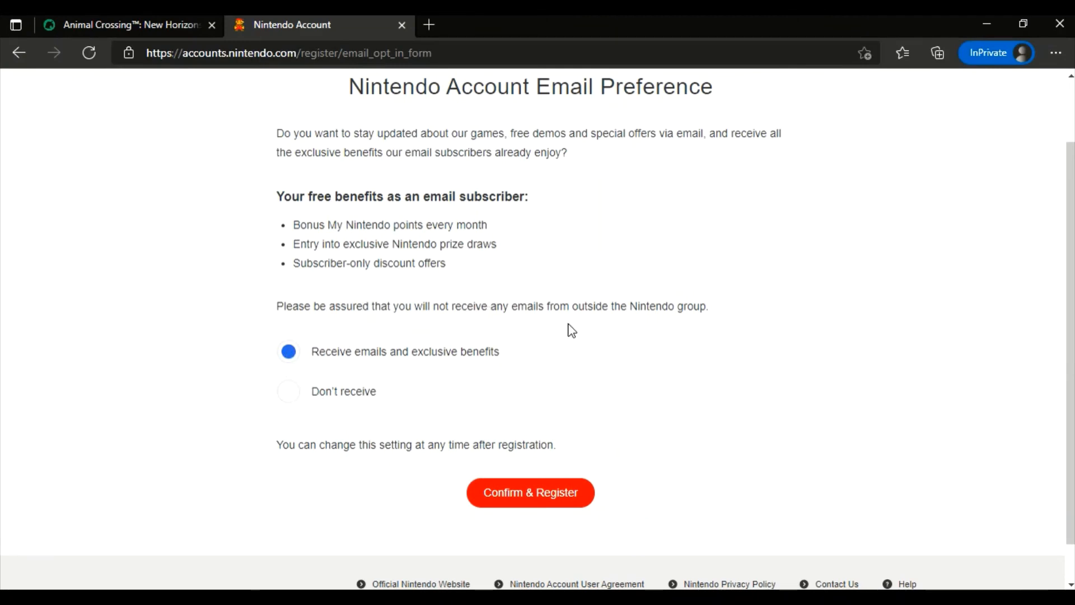
mouse_move(679, 313)
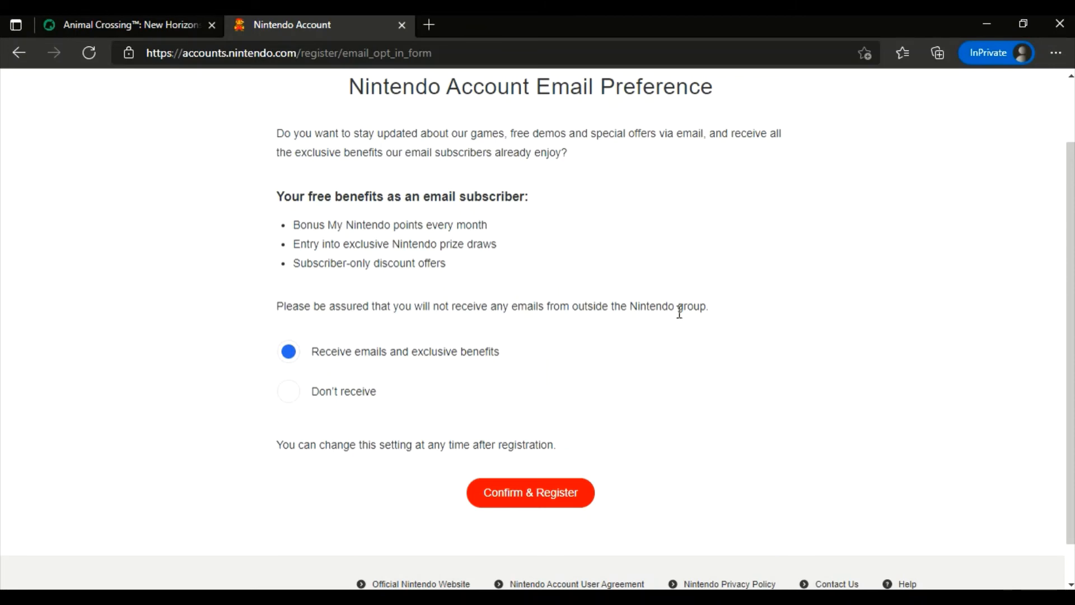
click(287, 391)
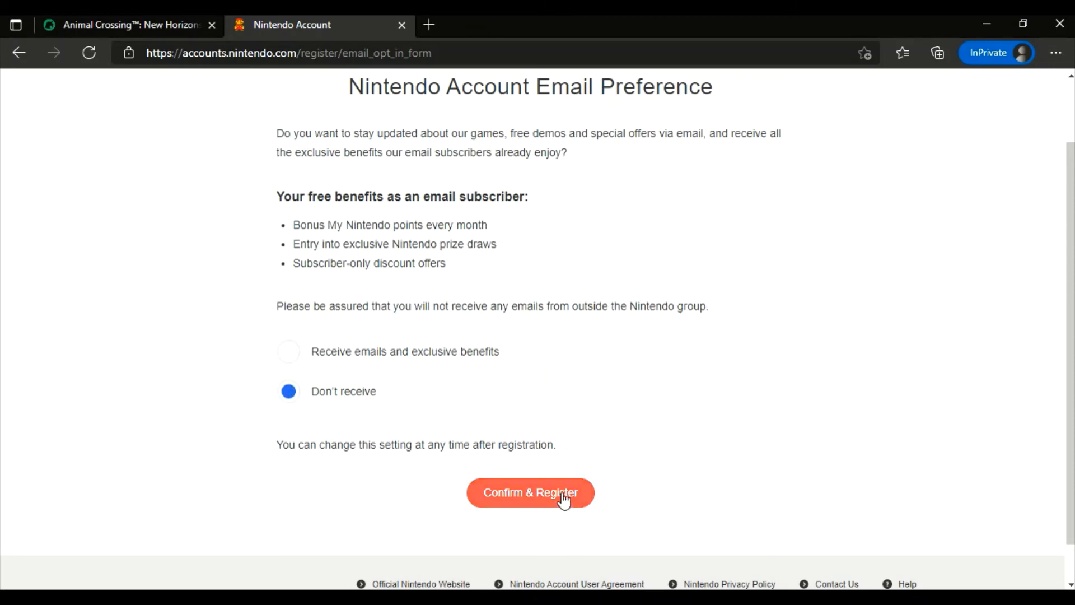
click(531, 492)
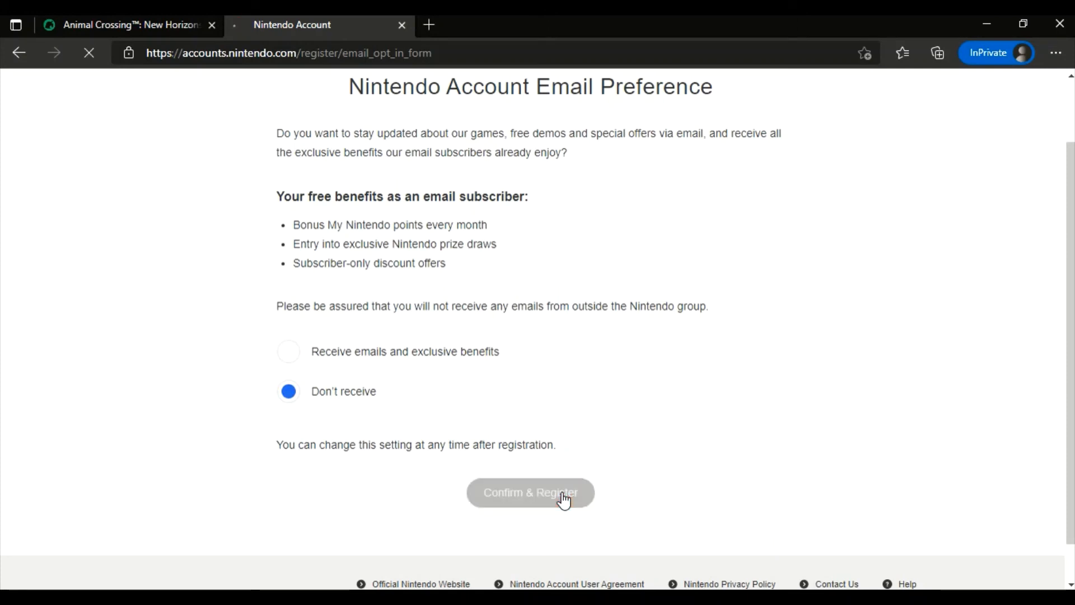
click(530, 492)
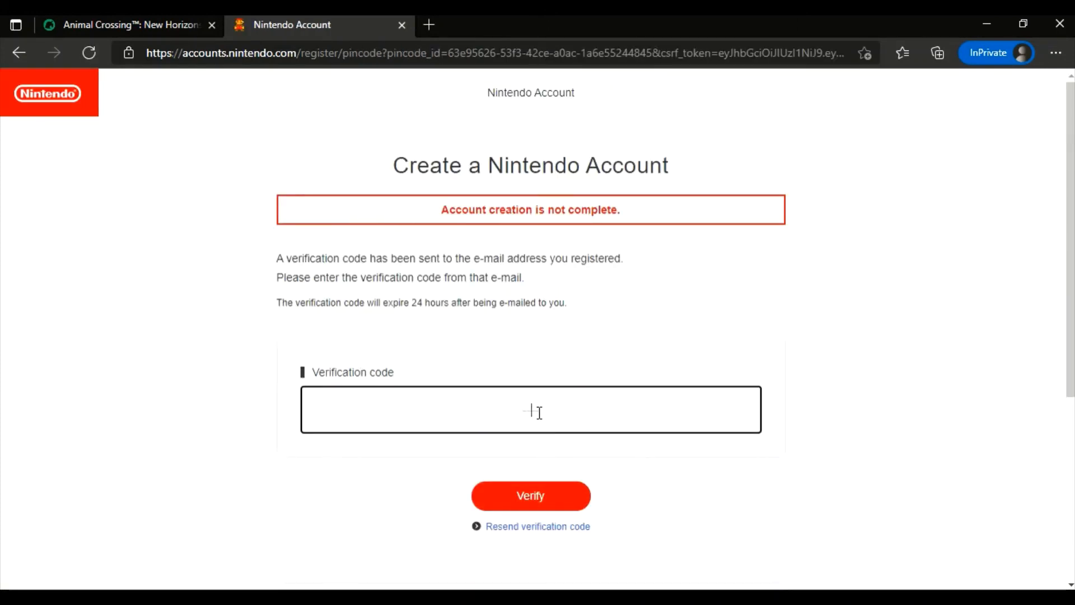
mouse_move(732, 484)
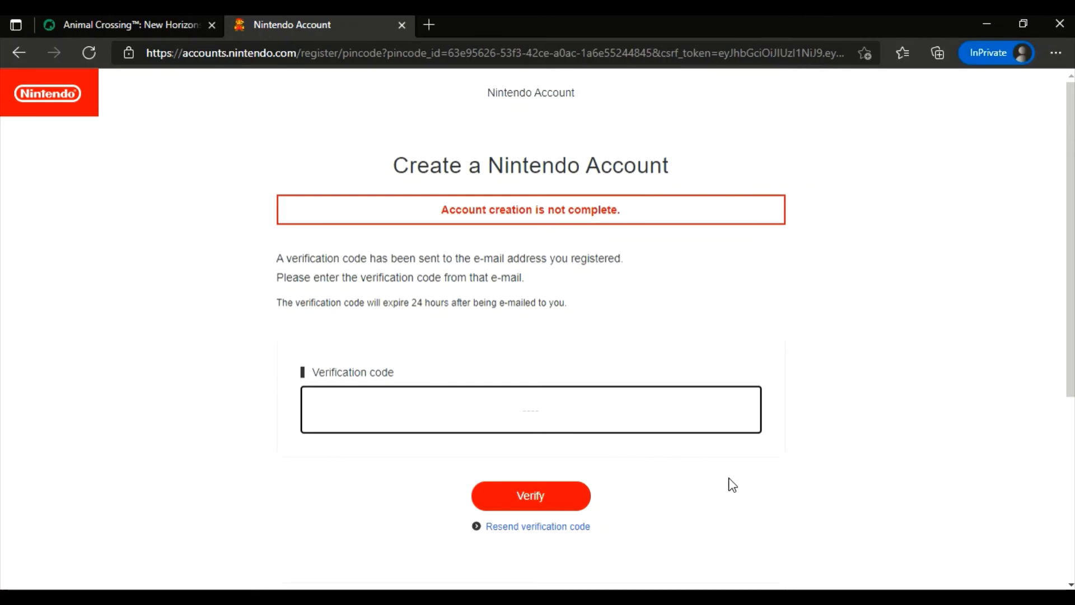
mouse_move(638, 345)
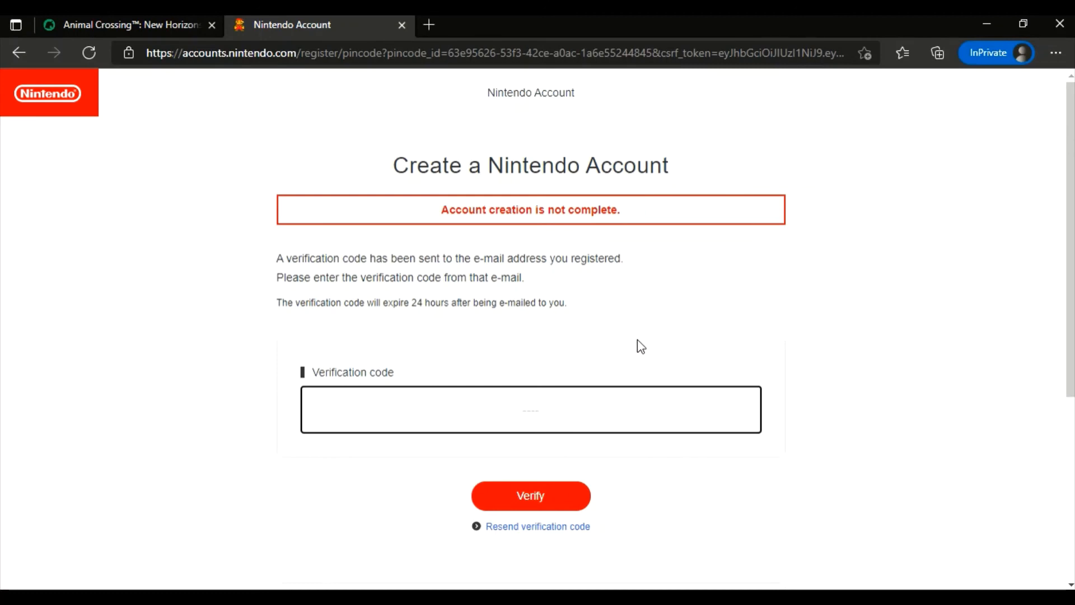
mouse_move(647, 348)
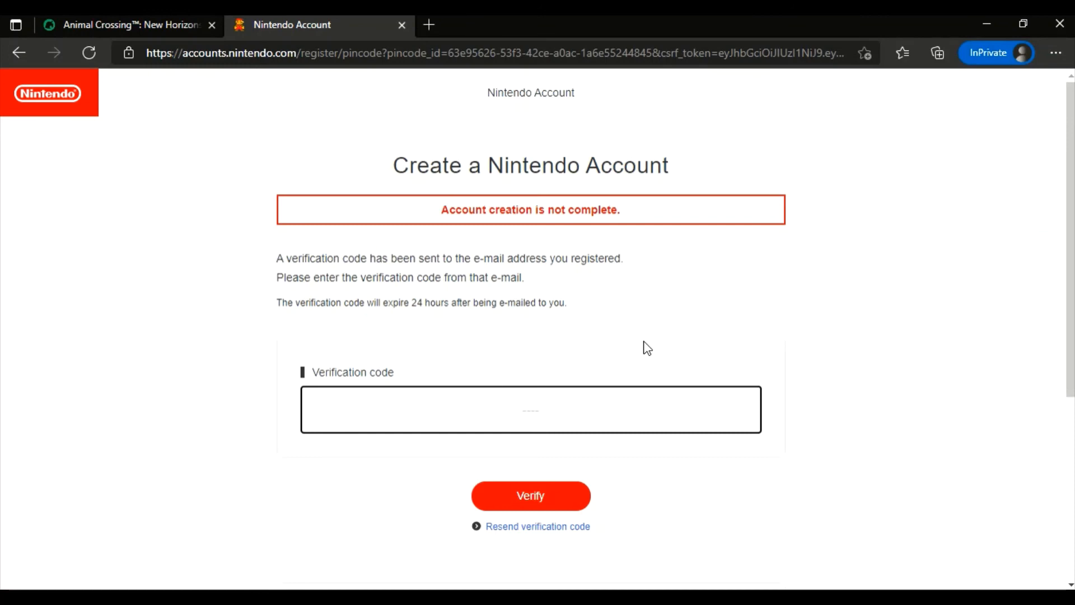
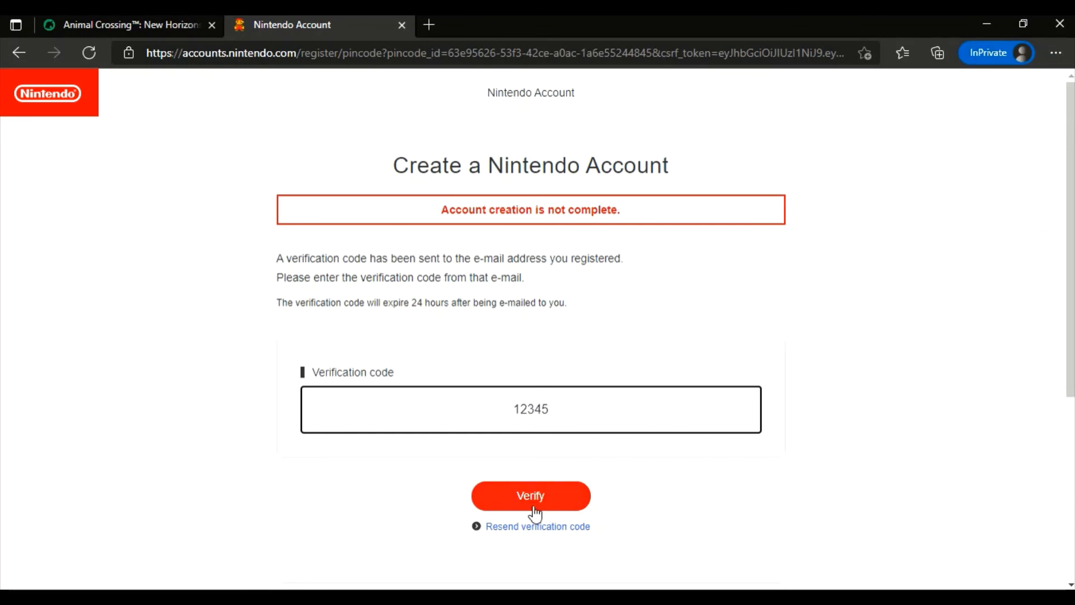
click(530, 496)
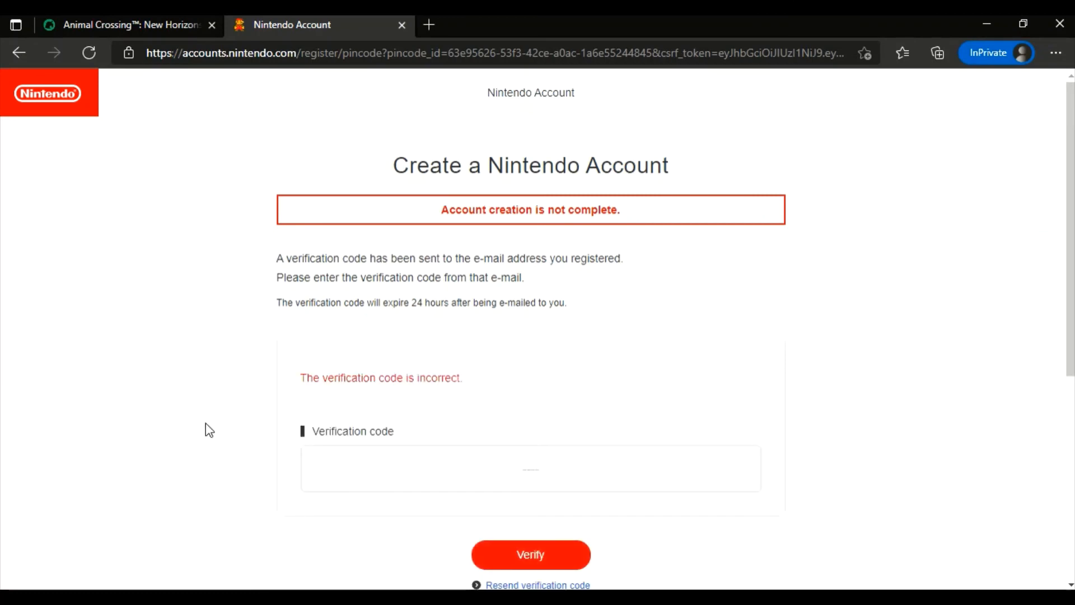
mouse_move(593, 389)
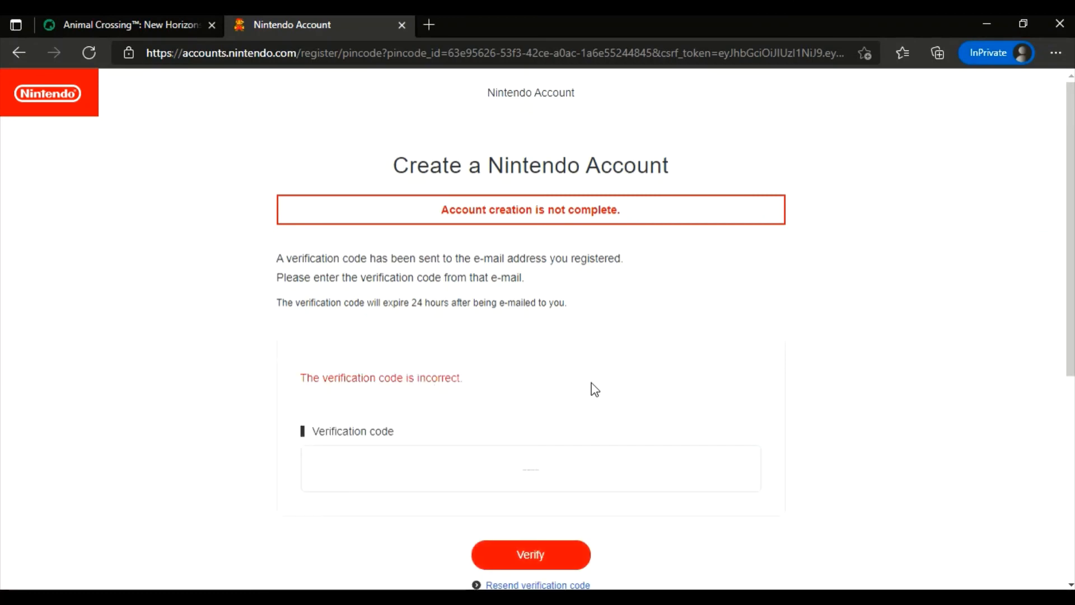
mouse_move(589, 391)
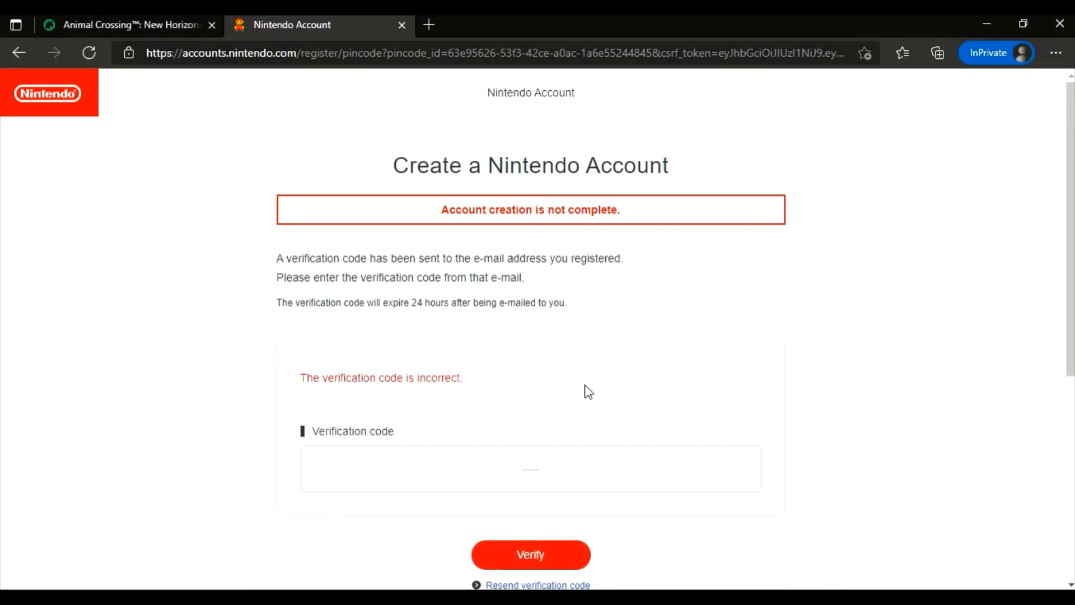
mouse_move(550, 380)
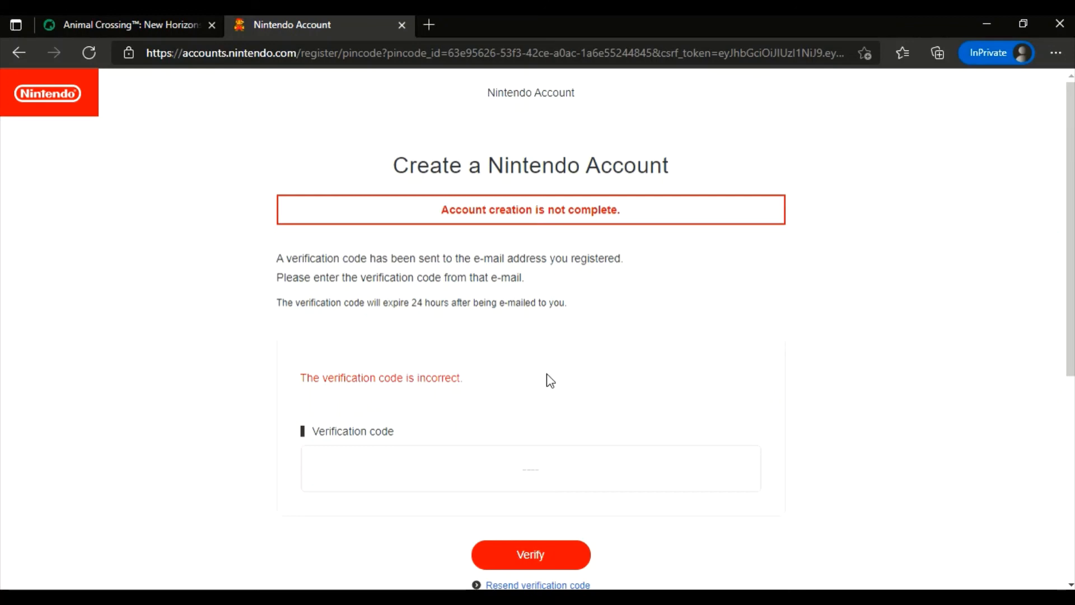